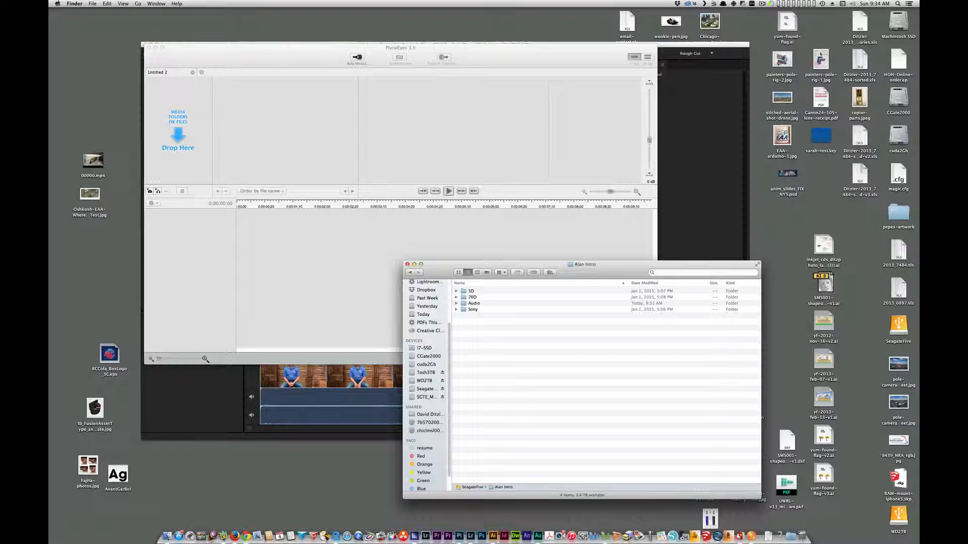
Expand the Alan Intro folders and drop the 5D clips onto PluralEyes
key("cmd+a")
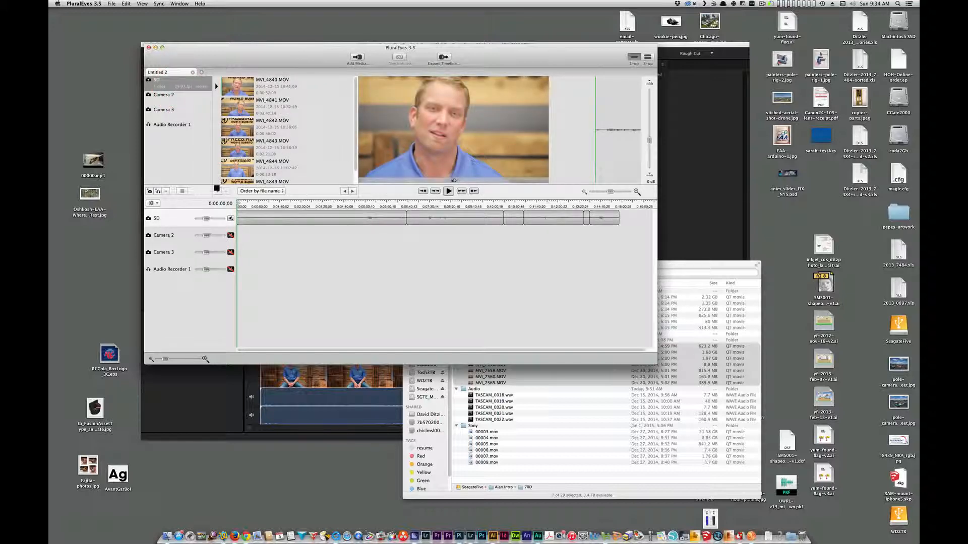
Drag the 70D and Sony clips from Finder onto their own camera tracks
left_click(163, 94)
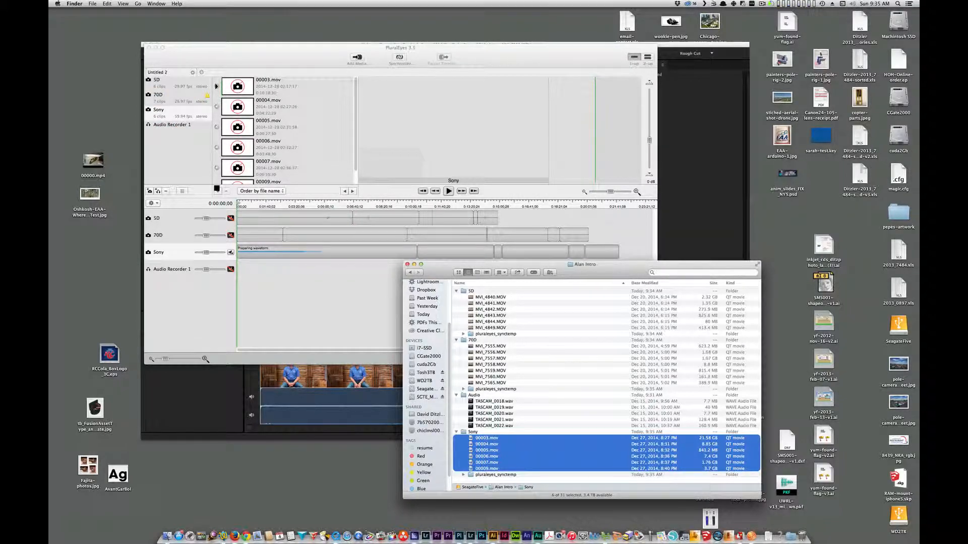
left_click(158, 99)
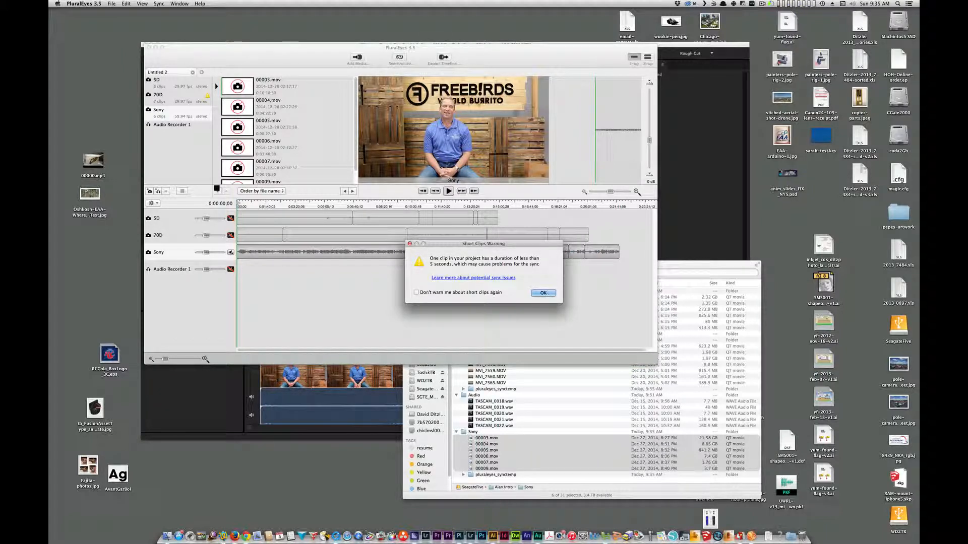
Dismiss the short-clip warning, review the 70D bin, and load the TASCAM WAVs as Audio
left_click(543, 292)
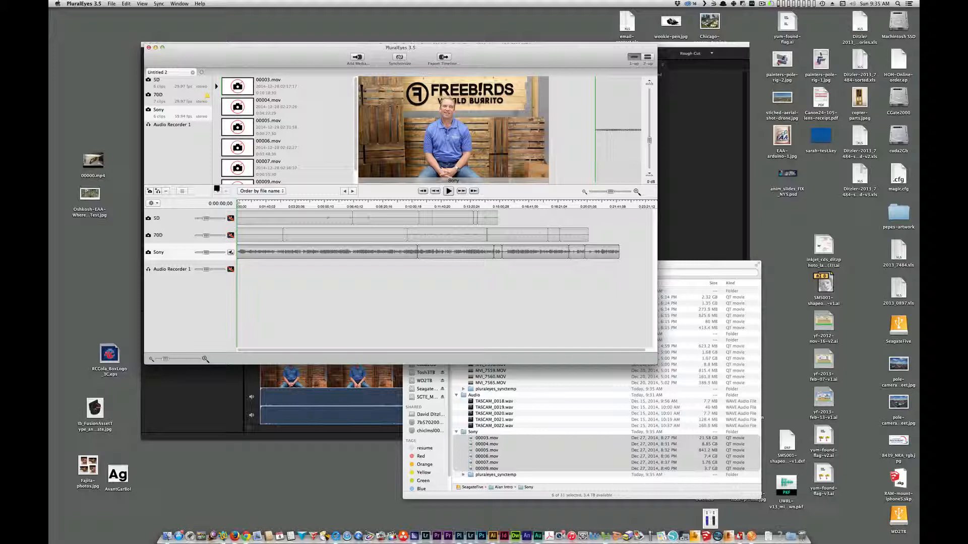
left_click(159, 94)
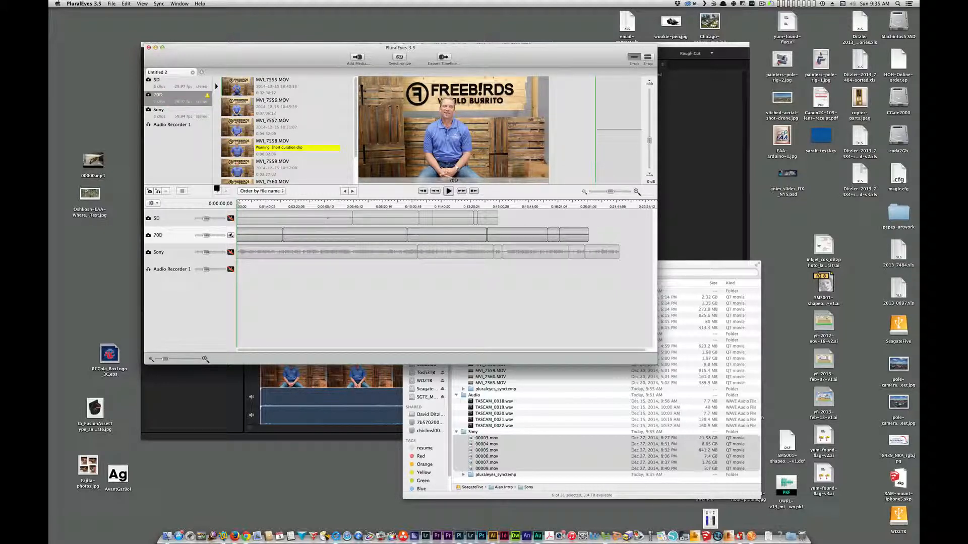
left_click(297, 147)
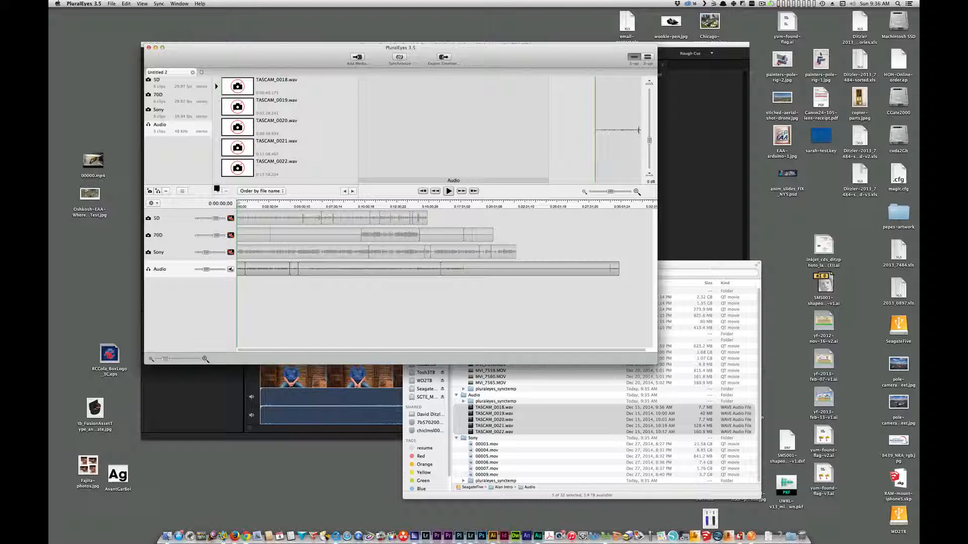
Locate the 70D clip MVI_7555.MOV in Finder and open it in QuickTime Player 7
left_click(158, 93)
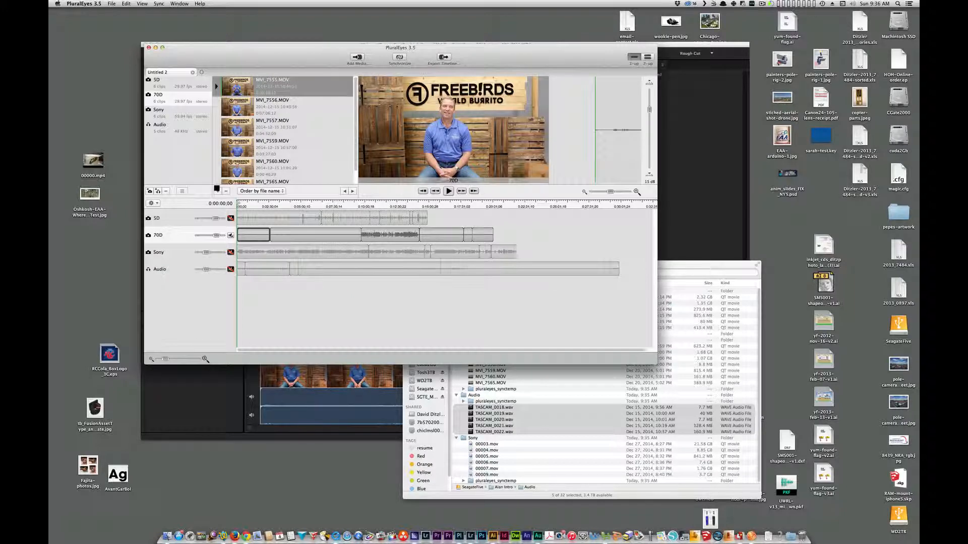
mouse_move(274, 86)
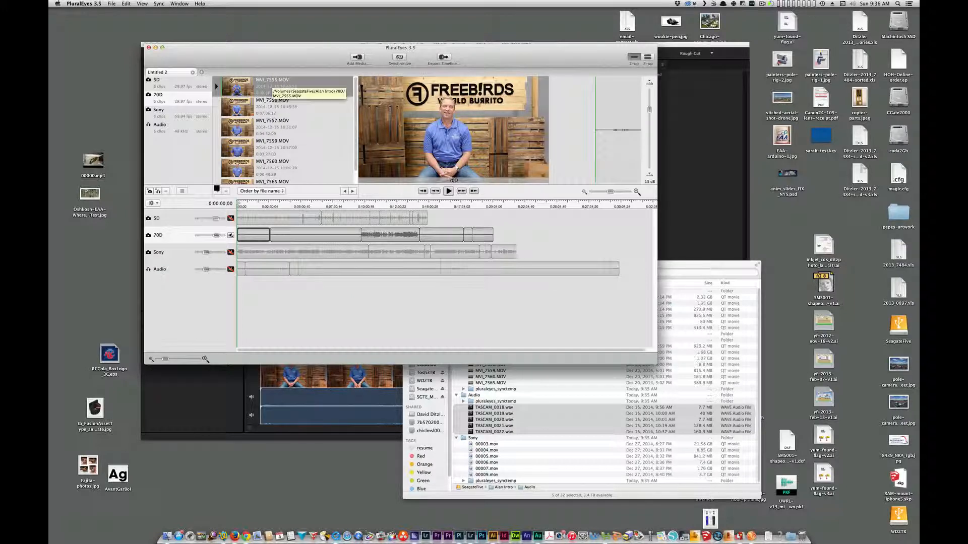
left_click(583, 264)
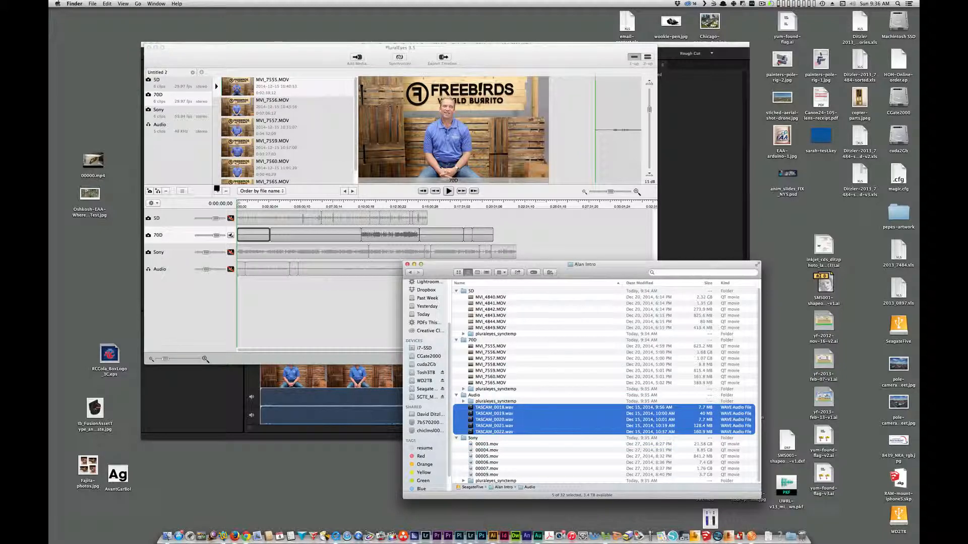
left_click(491, 345)
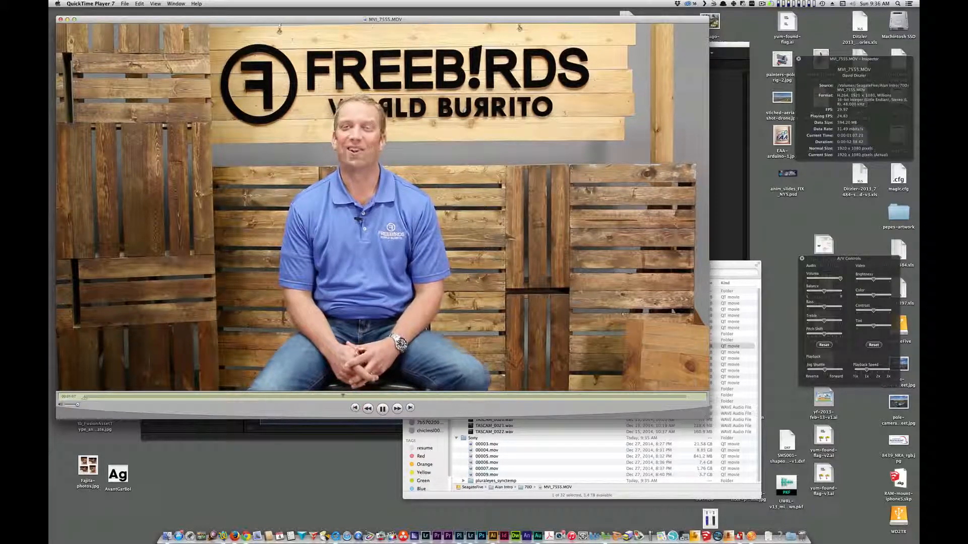
Switch to Adobe Prelude with MVI_7555.MOV on its timeline
left_click(382, 408)
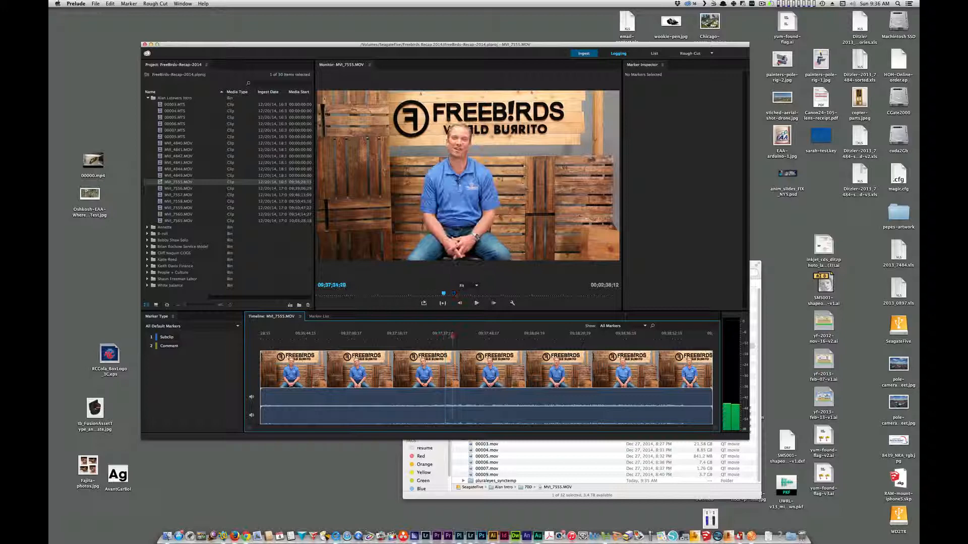
Play MVI_7555.MOV in Prelude's monitor to listen to its audio, then stop
left_click(476, 302)
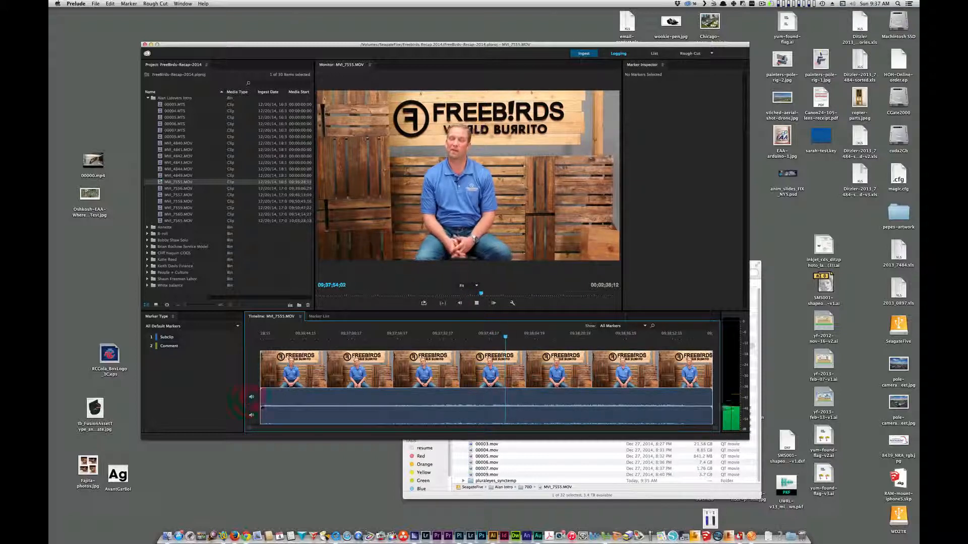
left_click(493, 303)
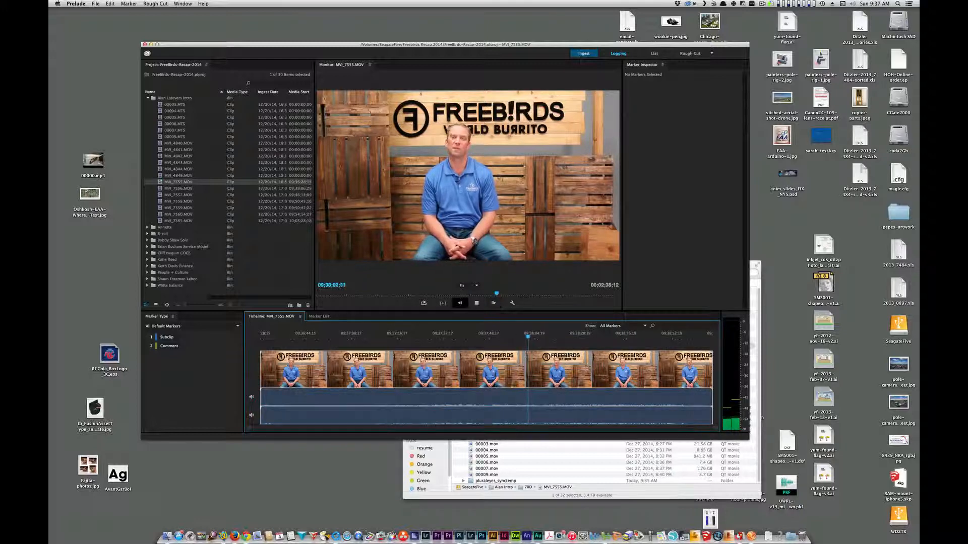
left_click(476, 302)
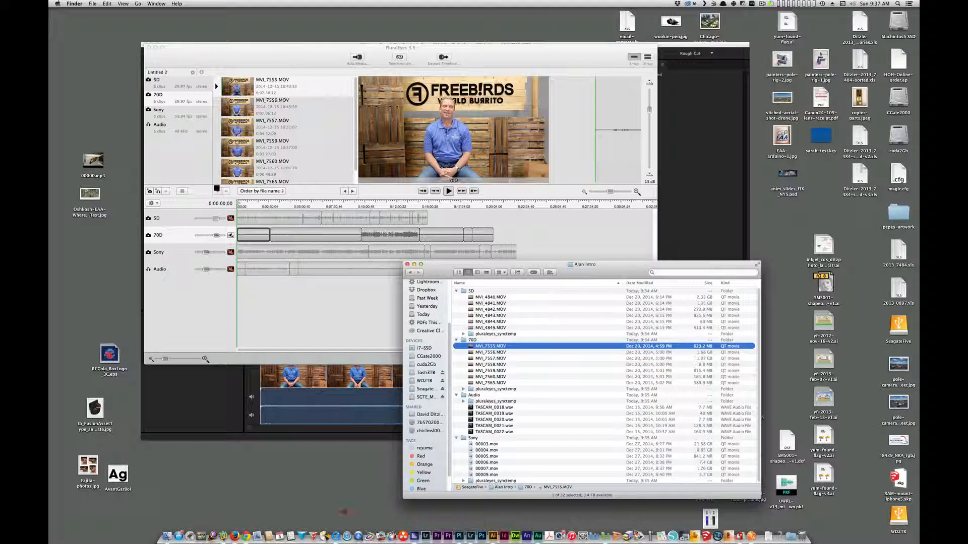
Set MVI_7555.MOV's sound track channel assignment to Mono/Unused in Movie Properties and save
double_click(491, 346)
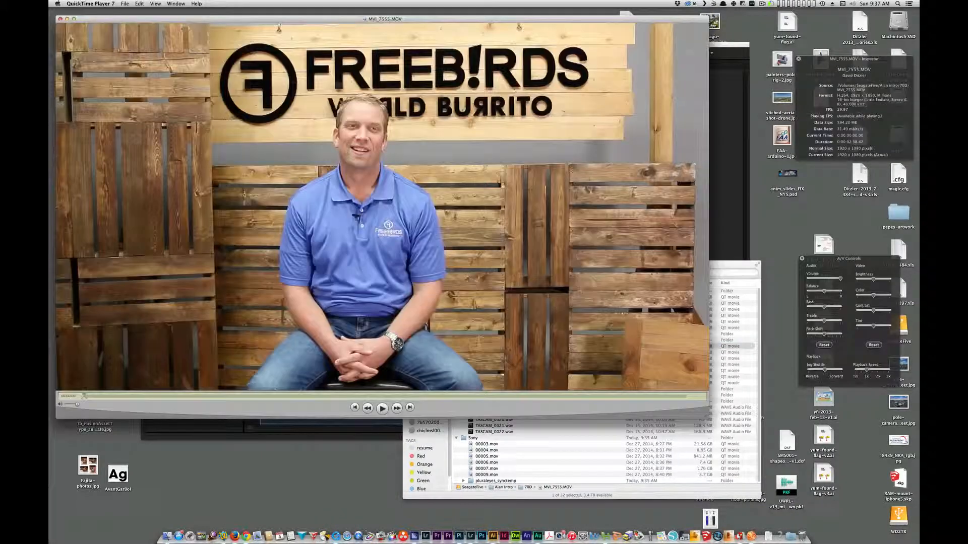
left_click(176, 3)
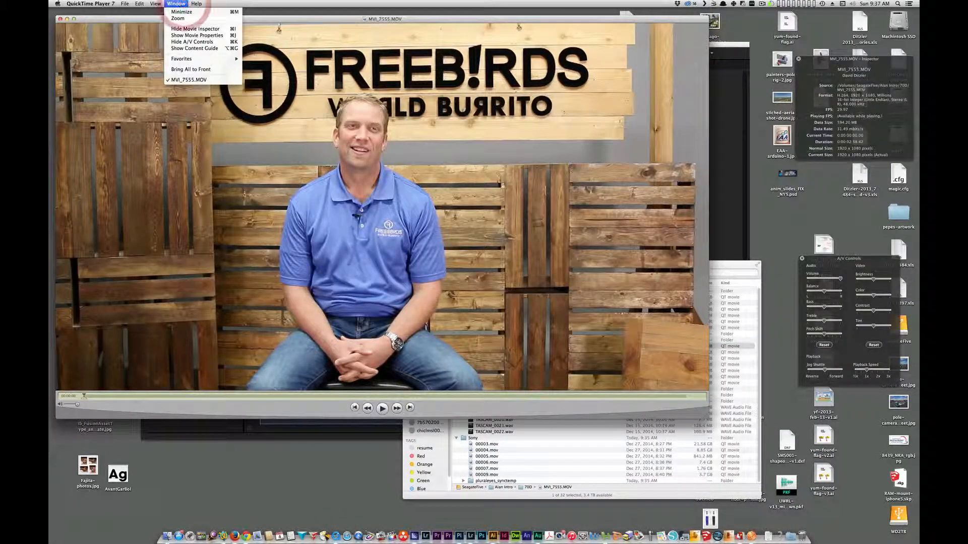
left_click(193, 36)
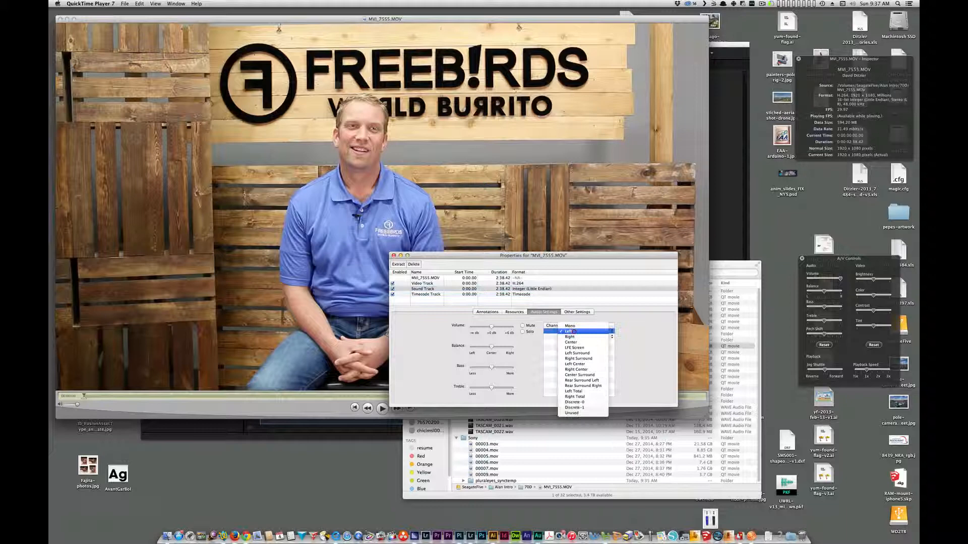
left_click(569, 332)
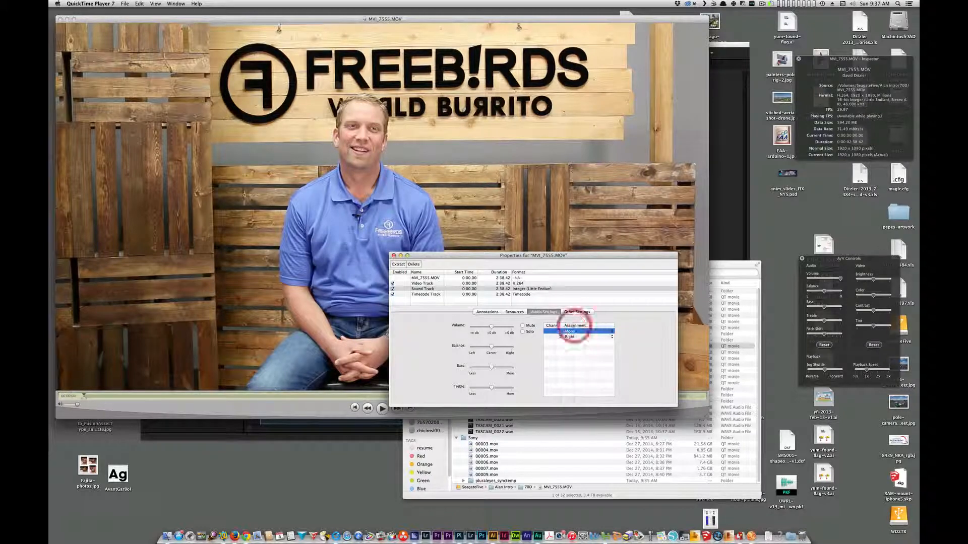
left_click(578, 332)
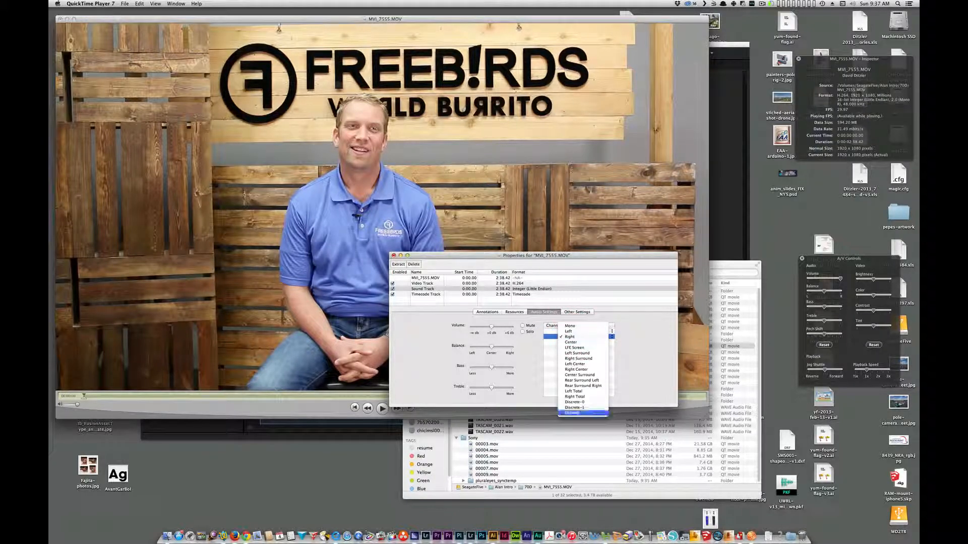
left_click(393, 255)
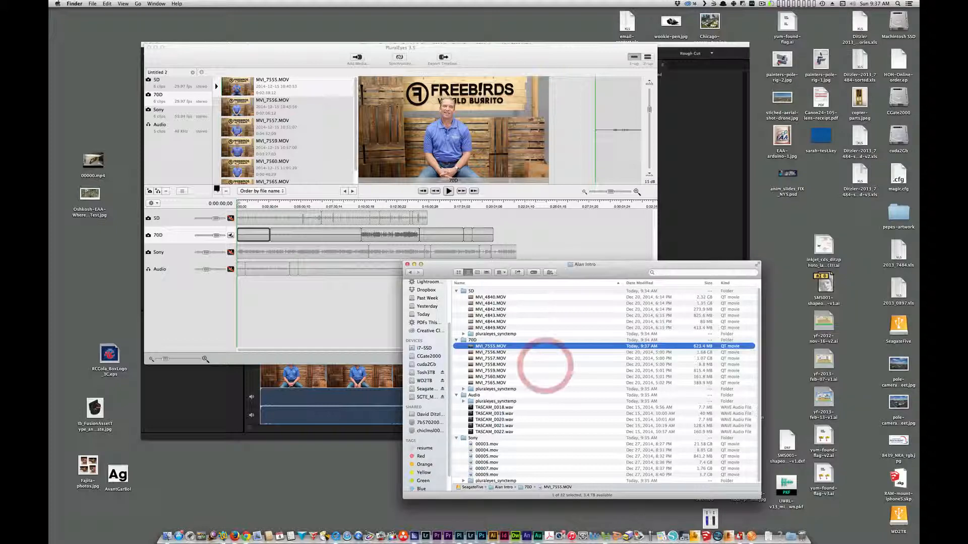
Trash MVI_7555's files from 70D's pluraleyes_synctemp folder and open alan intro.pep
left_click(462, 388)
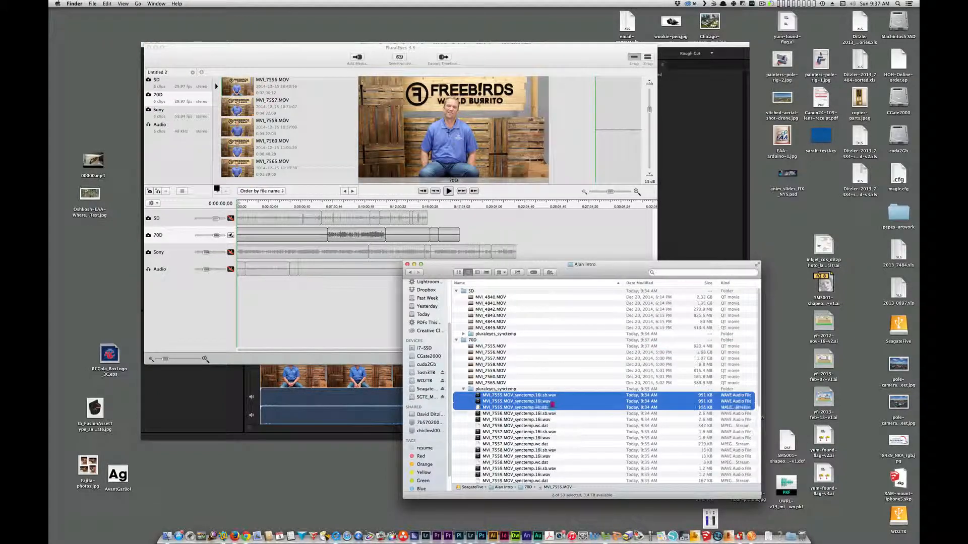
left_click(514, 407)
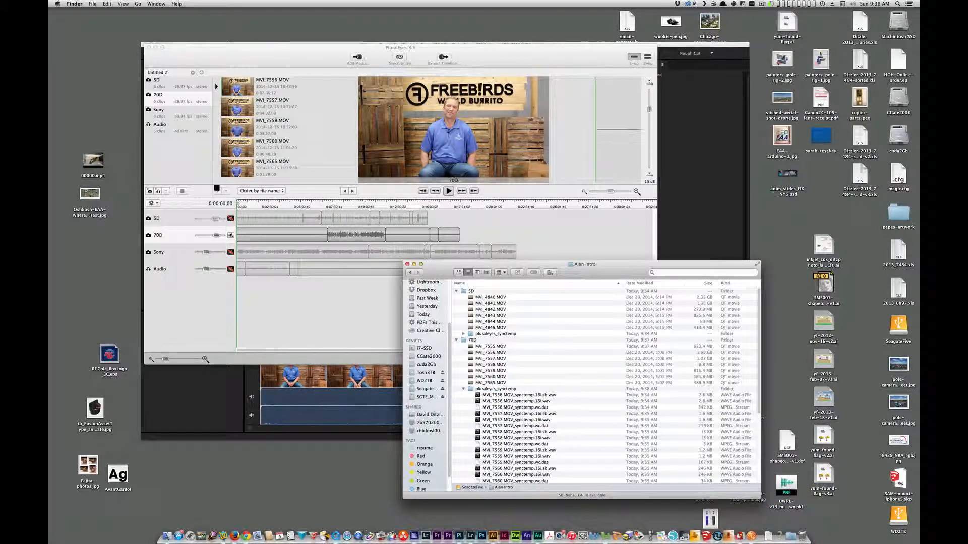
left_click(490, 346)
type("alan intro")
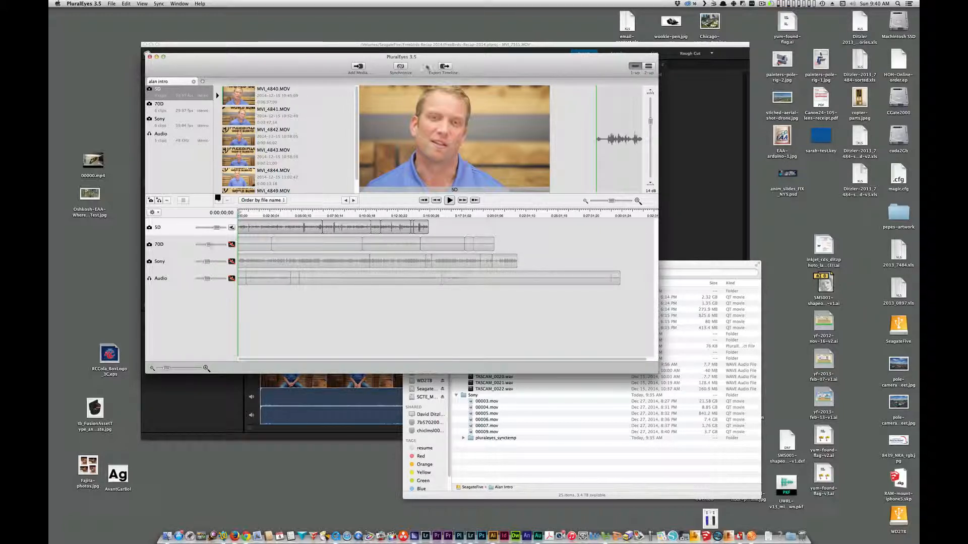
Synchronize the alan intro project and acknowledge the Unsynced Clips Help dialog
left_click(399, 67)
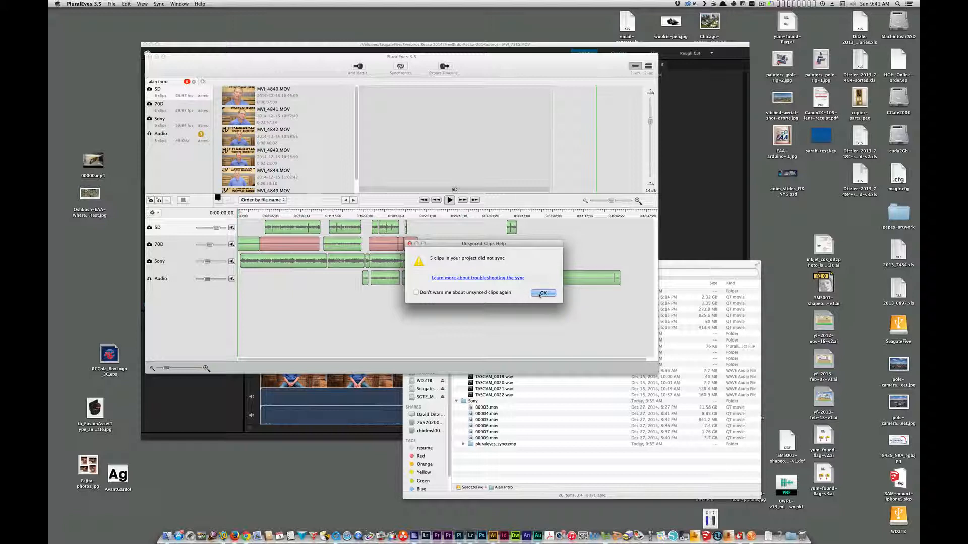
left_click(542, 292)
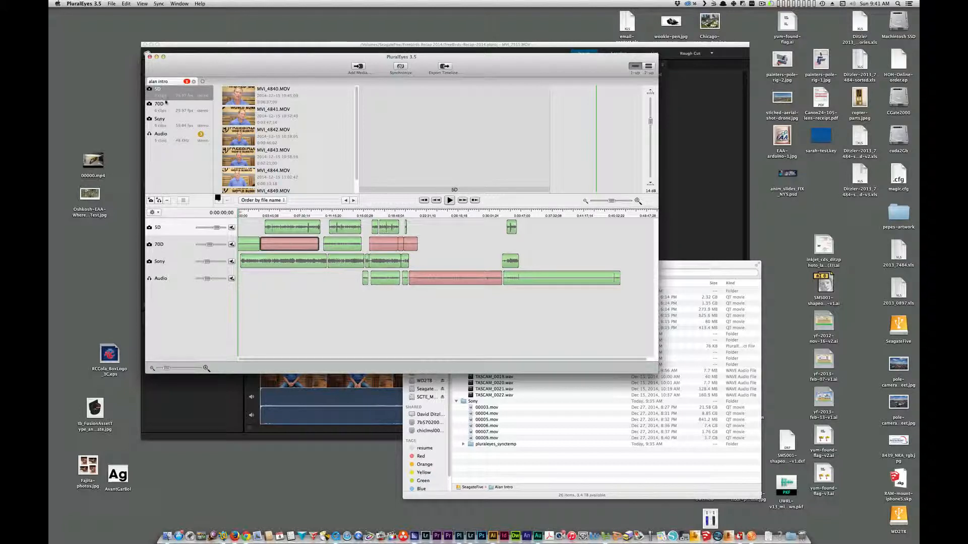
Collapse Audio and Sony, expand 70D, and open MVI_7556.MOV in QuickTime Player 7
left_click(159, 103)
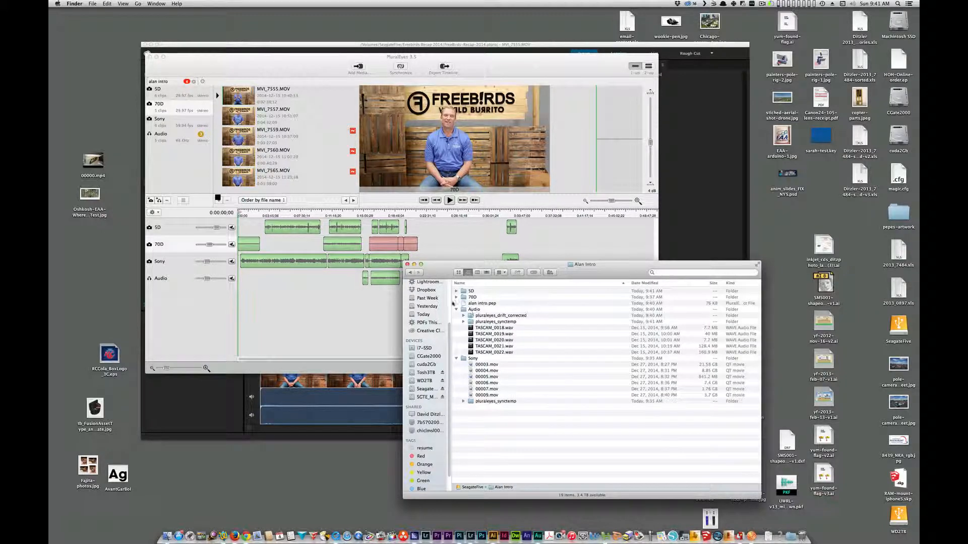
left_click(456, 308)
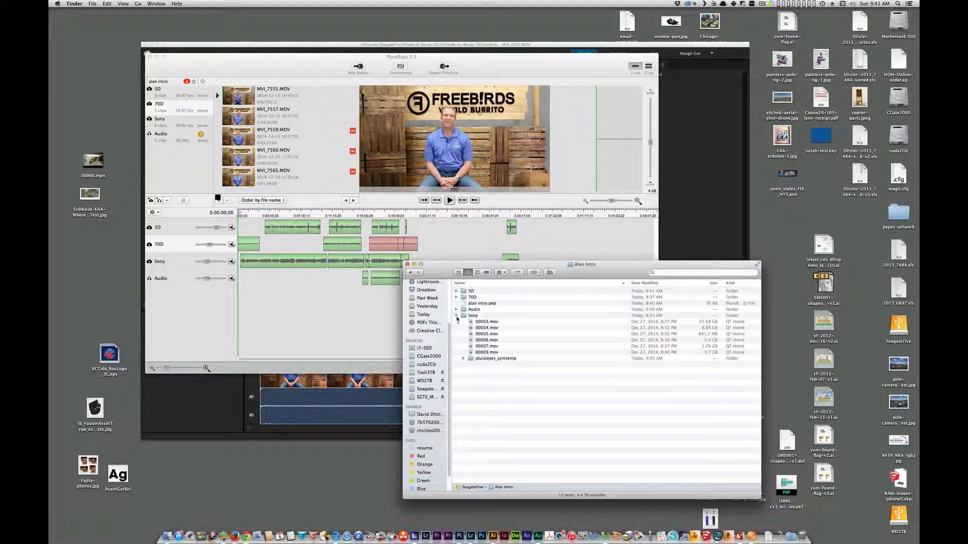
left_click(456, 297)
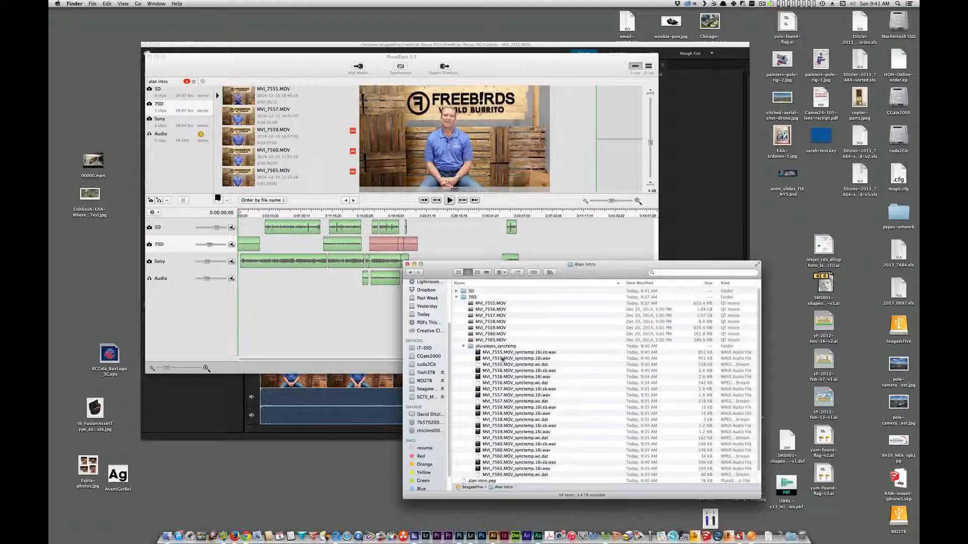
left_click(515, 370)
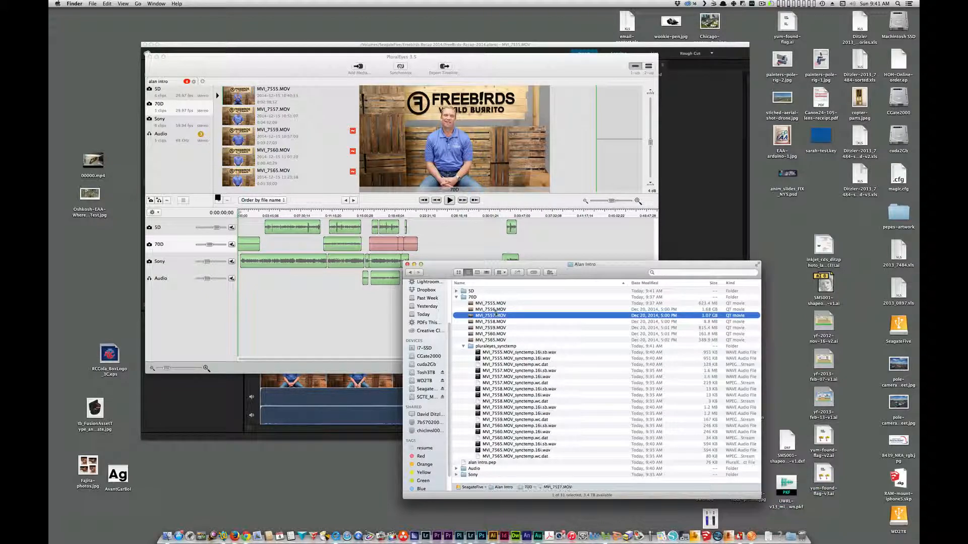
left_click(490, 309)
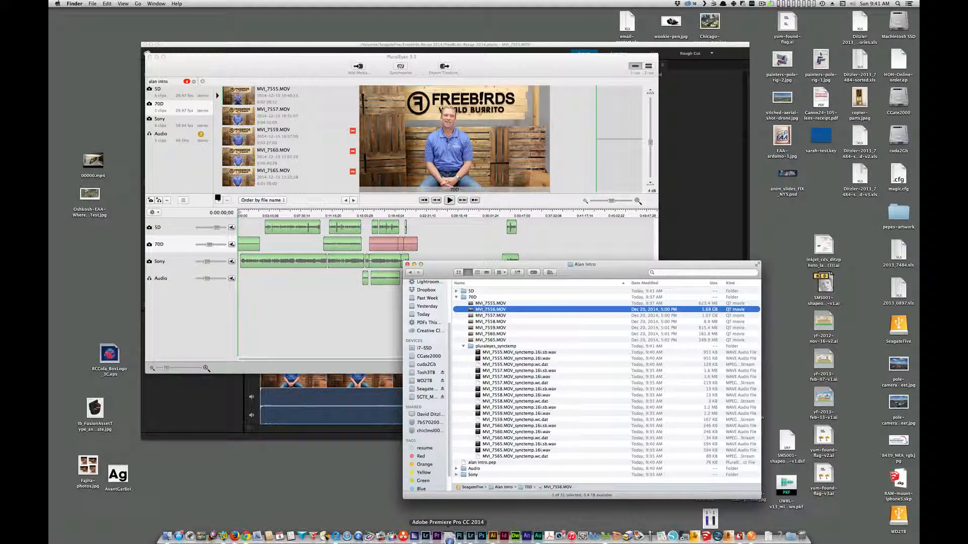
double_click(490, 309)
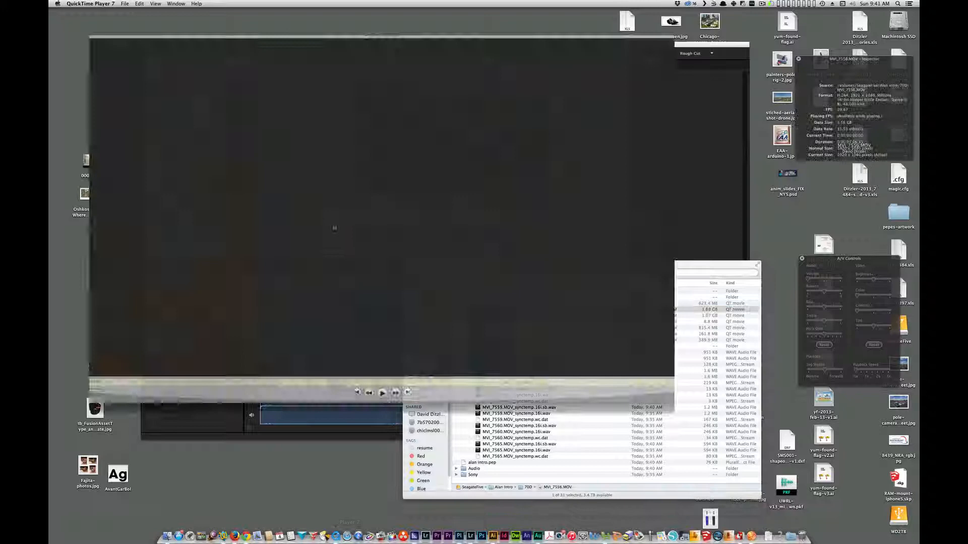
Assign MVI_7556.MOV's sound track channels to mono, save the movie, and re-synchronize the PluralEyes project
left_click(176, 3)
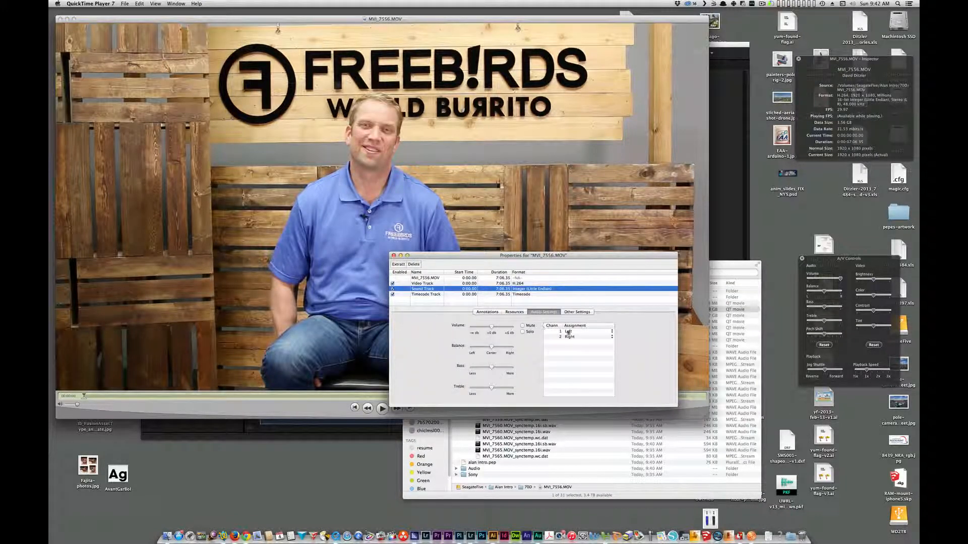
left_click(590, 337)
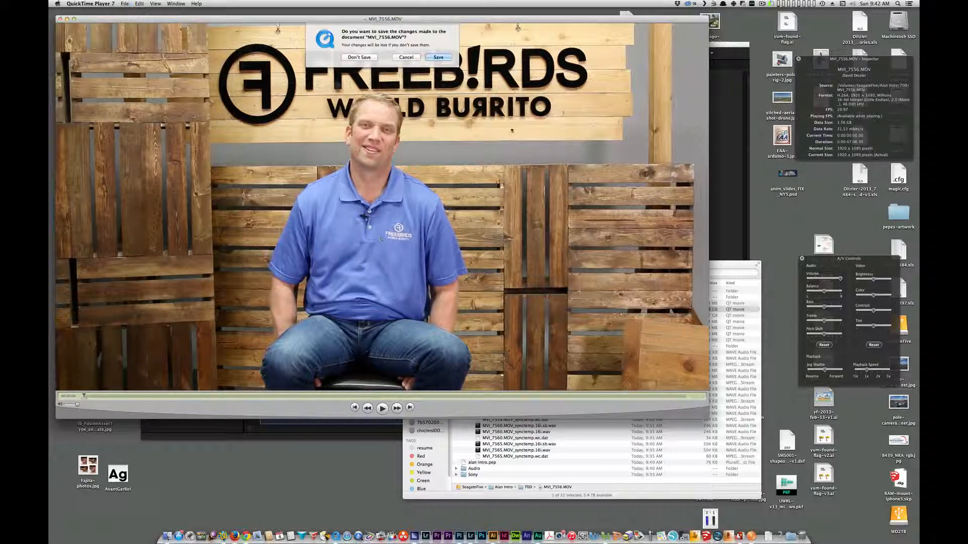
left_click(358, 57)
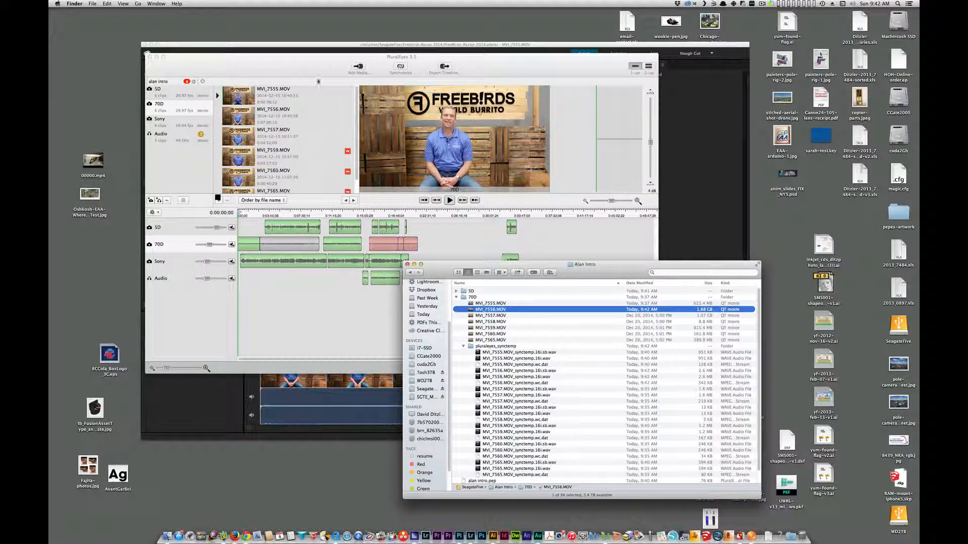
left_click(399, 66)
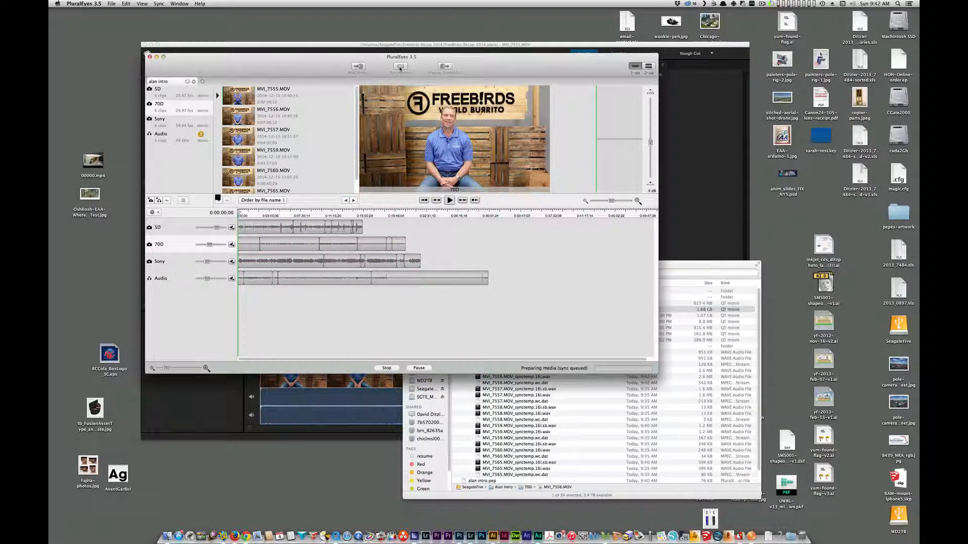